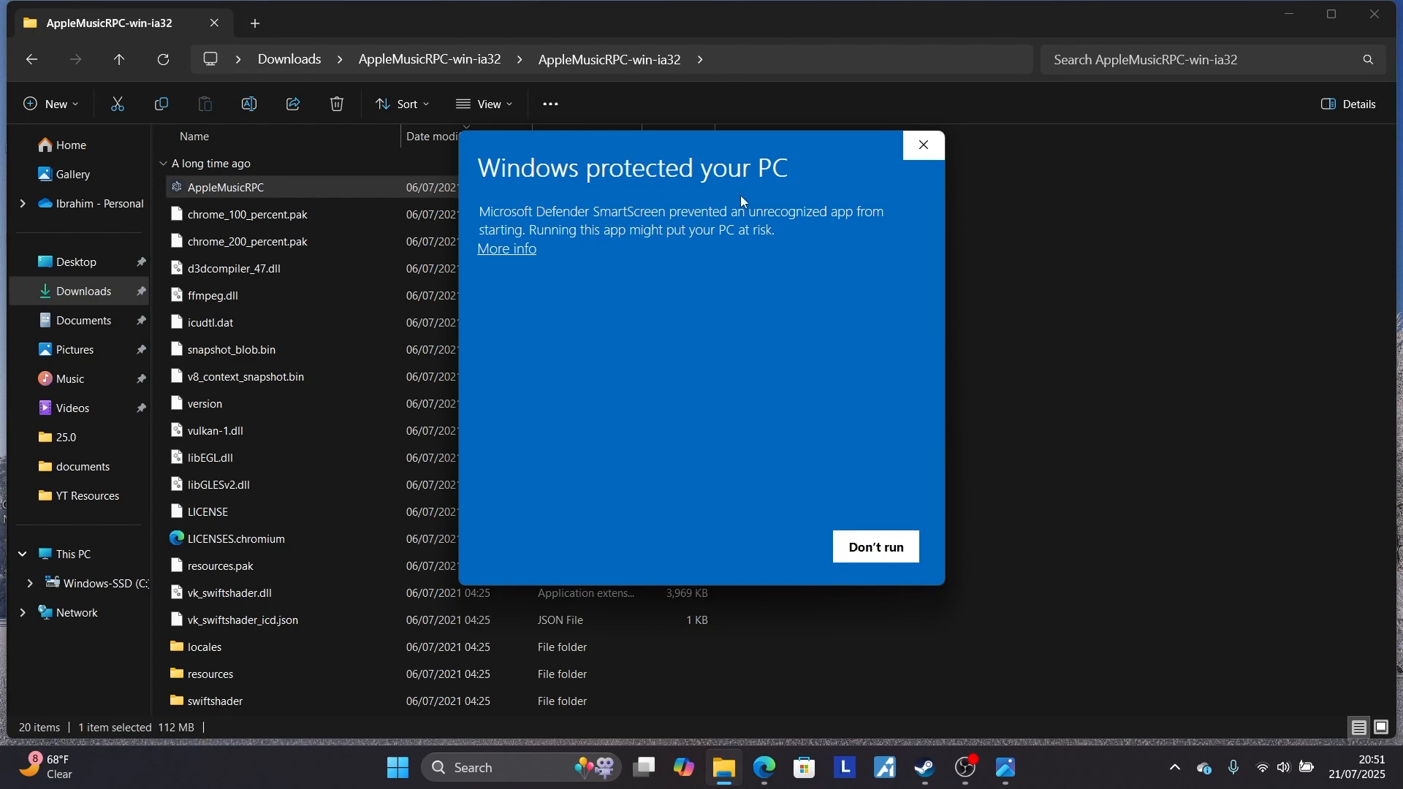
mouse_move(641, 258)
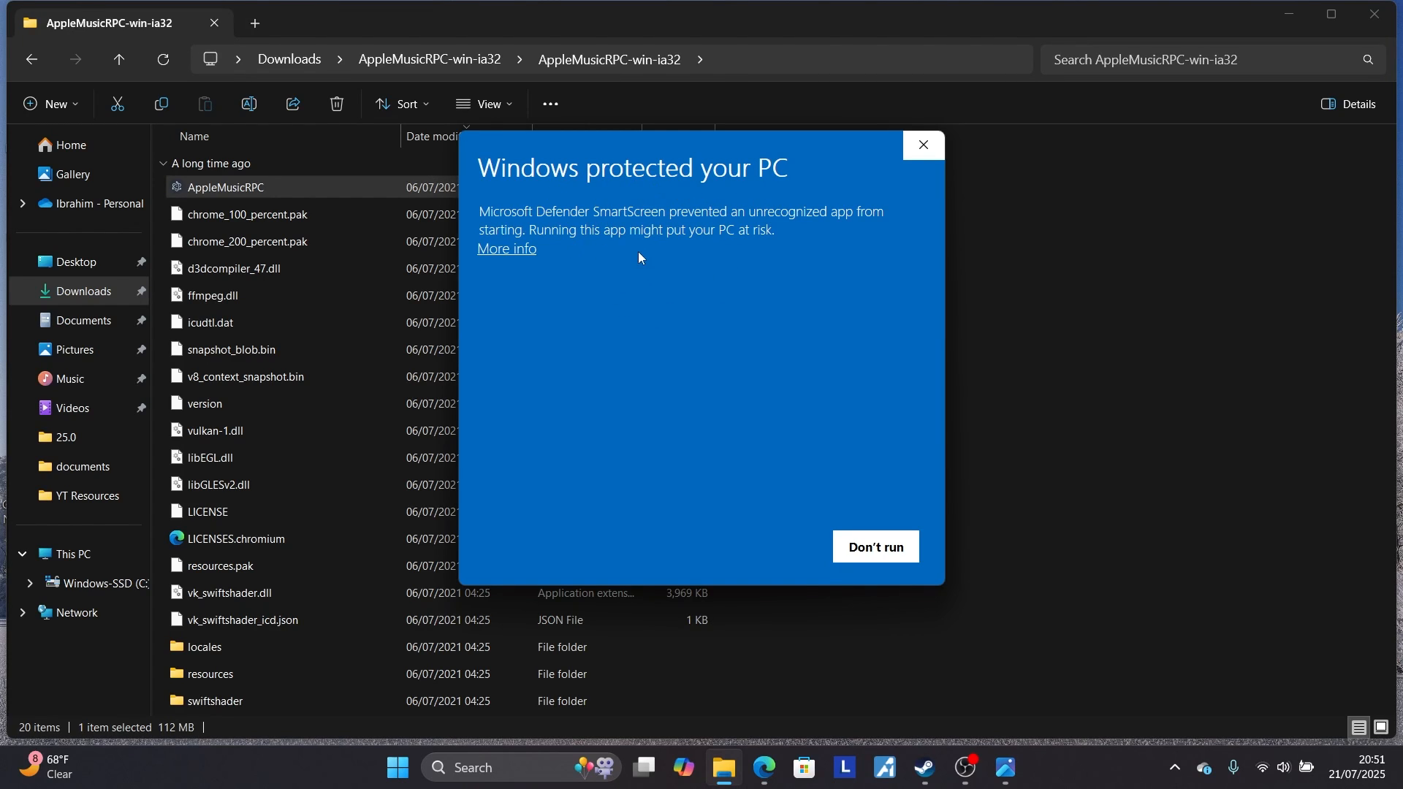
mouse_move(744, 246)
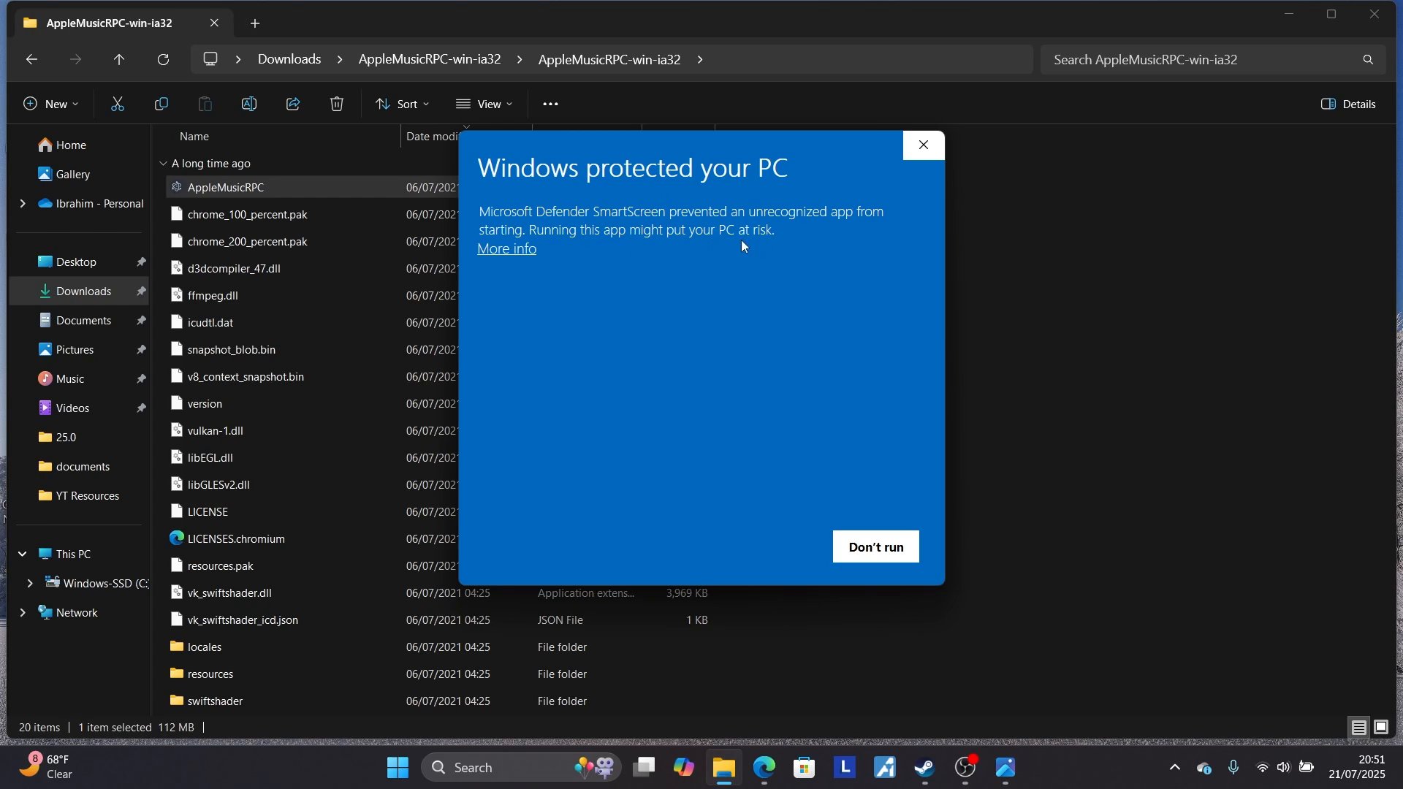
mouse_move(666, 246)
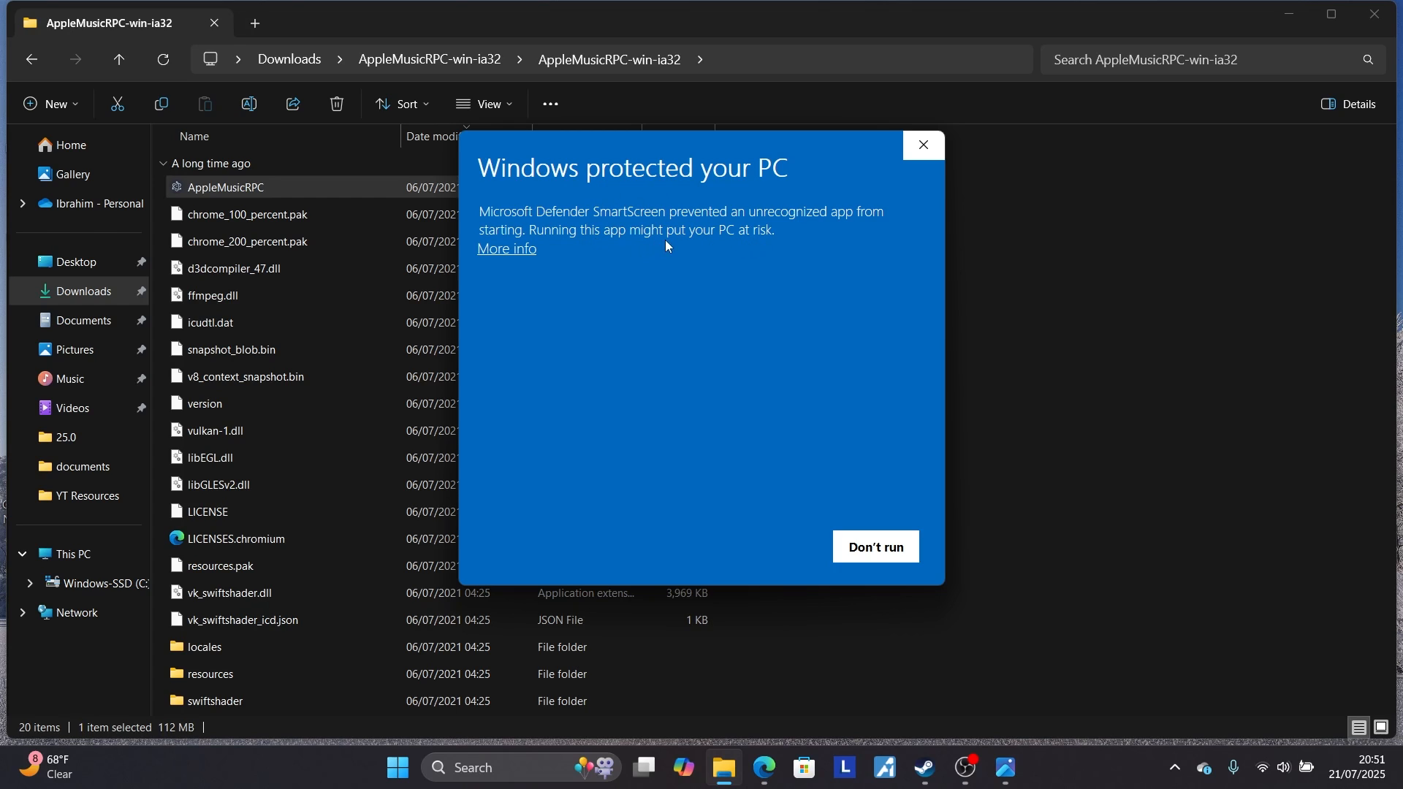
mouse_move(606, 285)
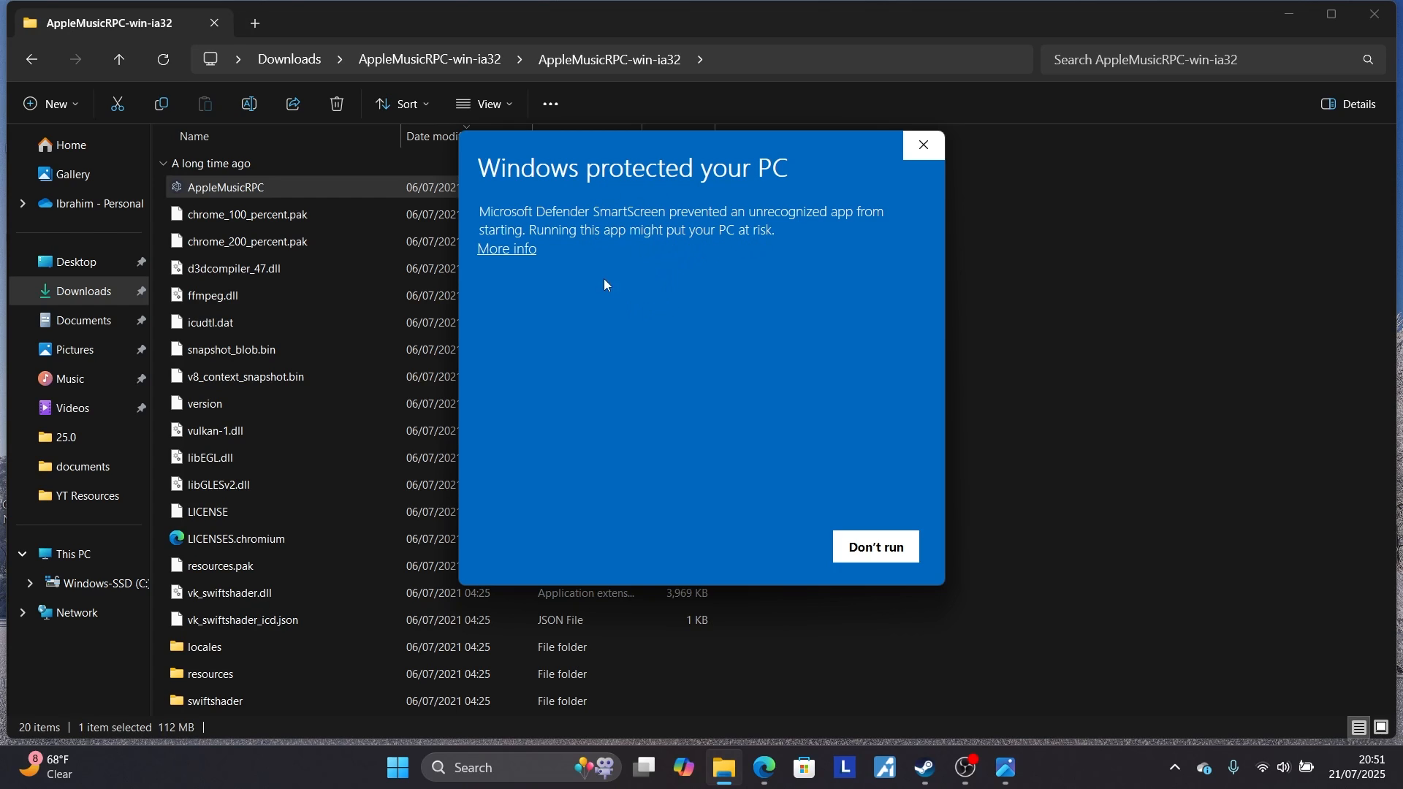
mouse_move(670, 293)
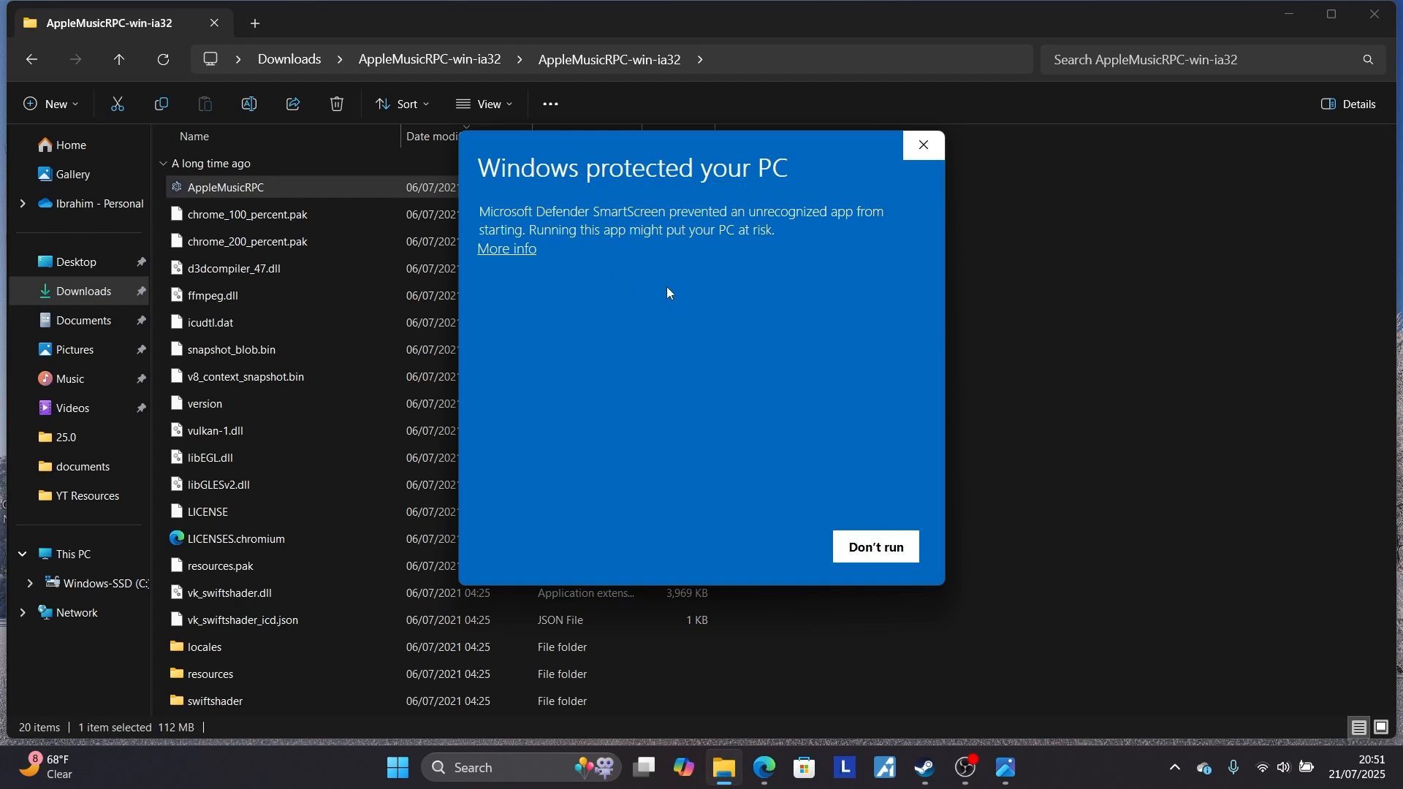
mouse_move(681, 298)
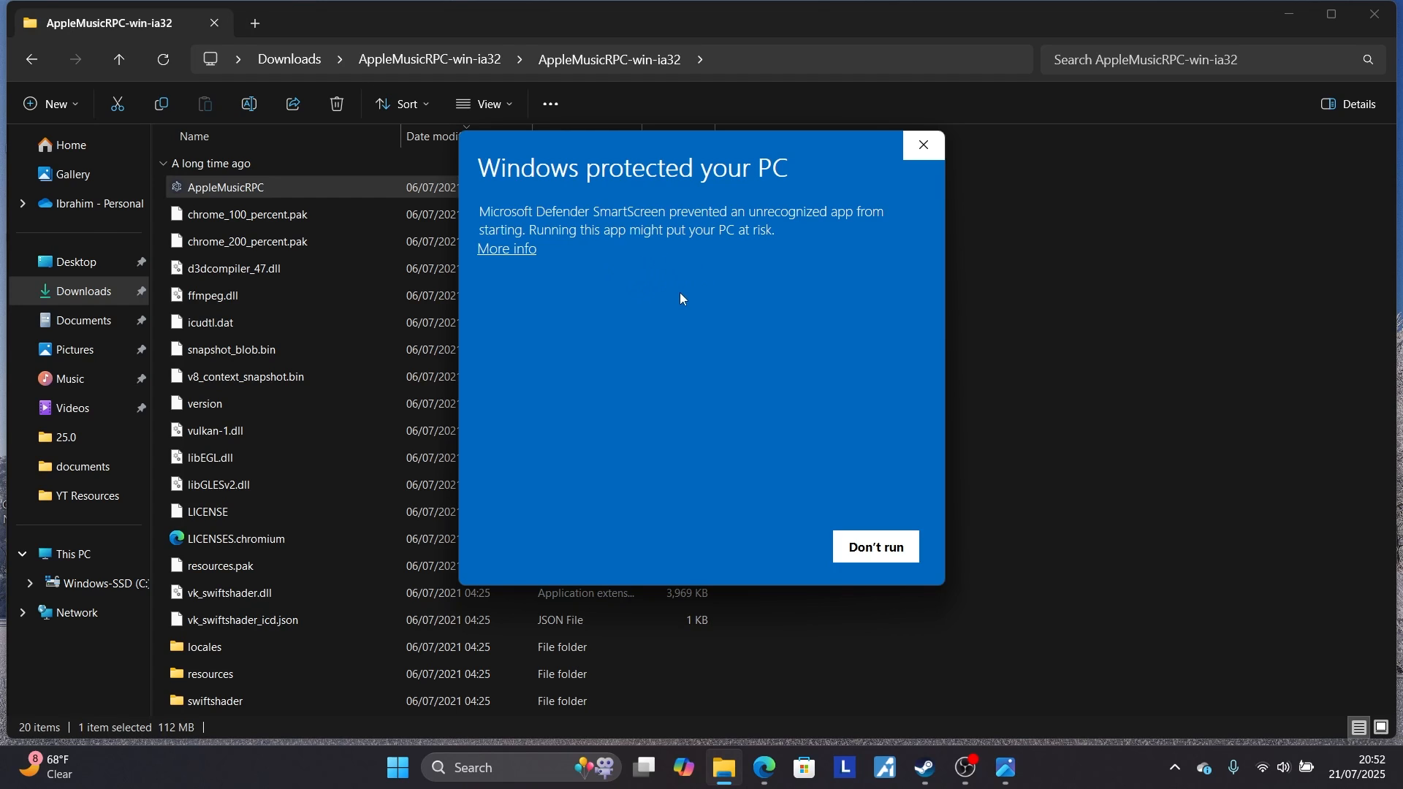
mouse_move(726, 317)
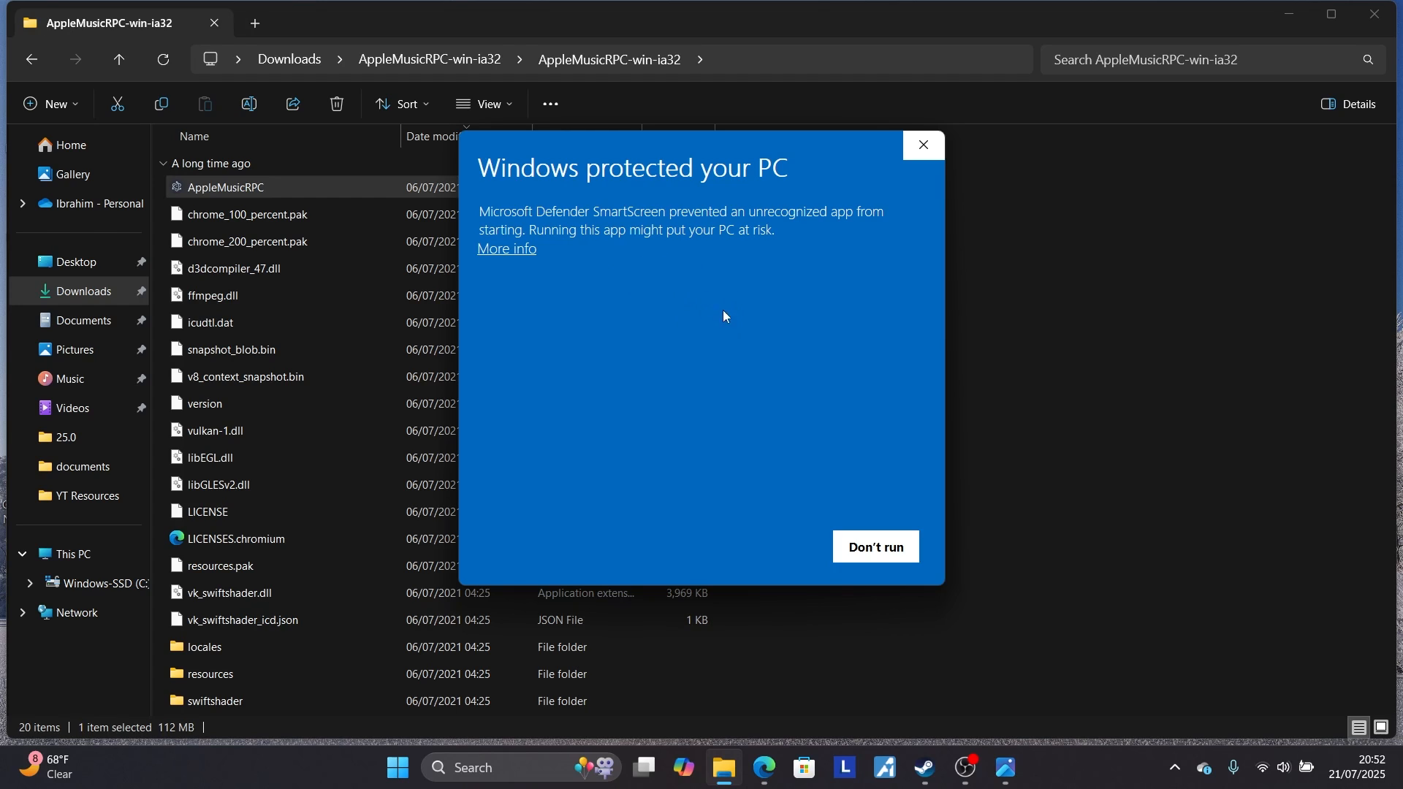
mouse_move(523, 253)
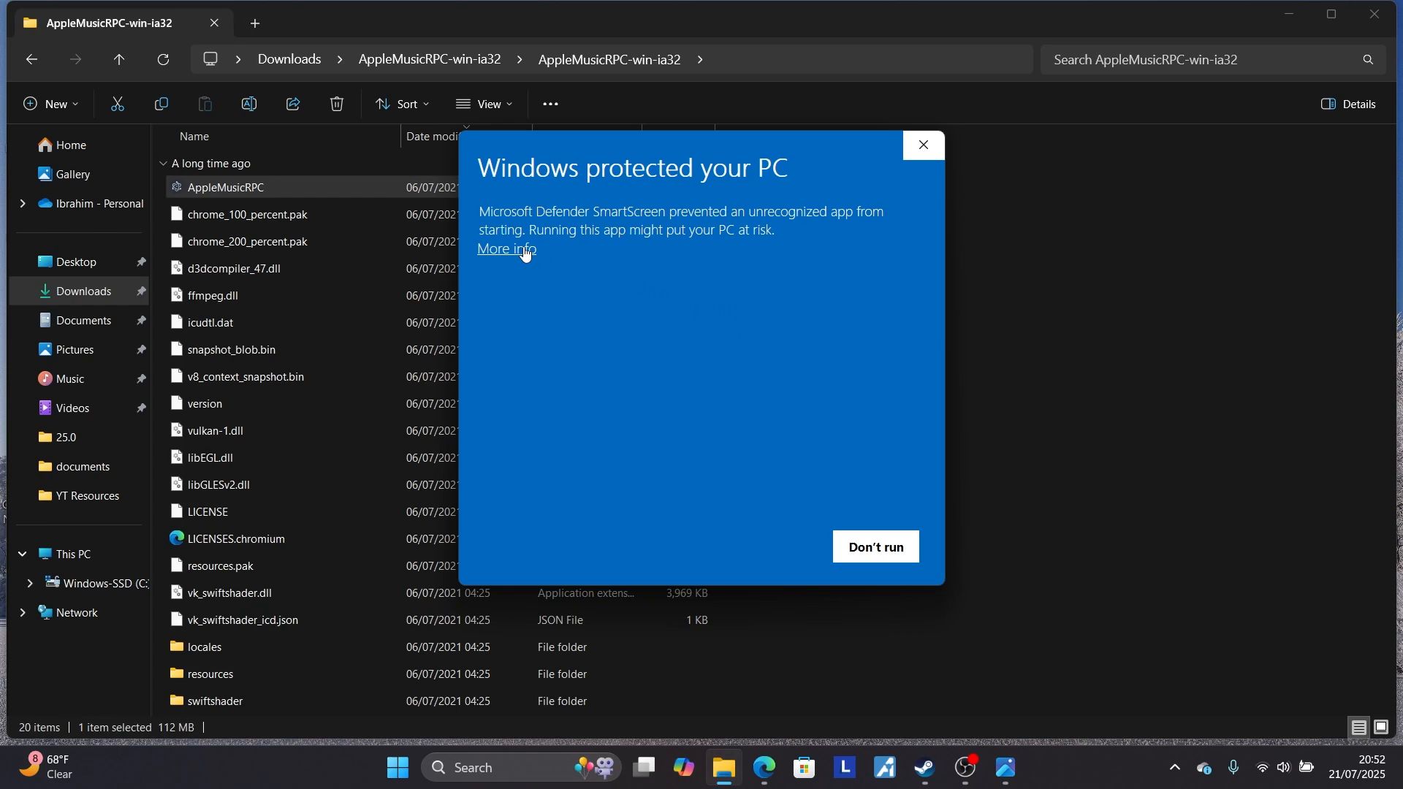
Expand the SmartScreen warning to show AppleMusicRPC.exe's details and the Run anyway option.
left_click(507, 249)
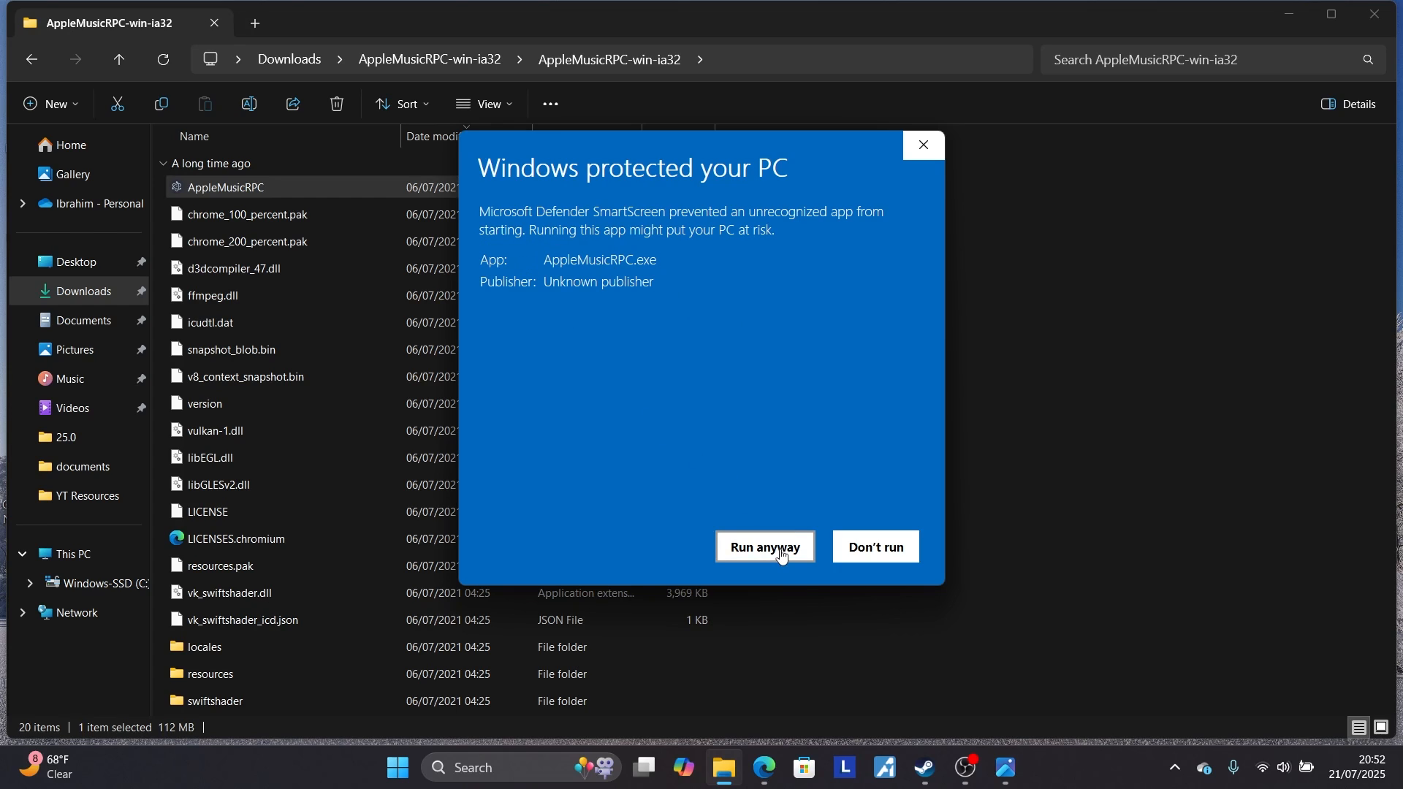
mouse_move(849, 276)
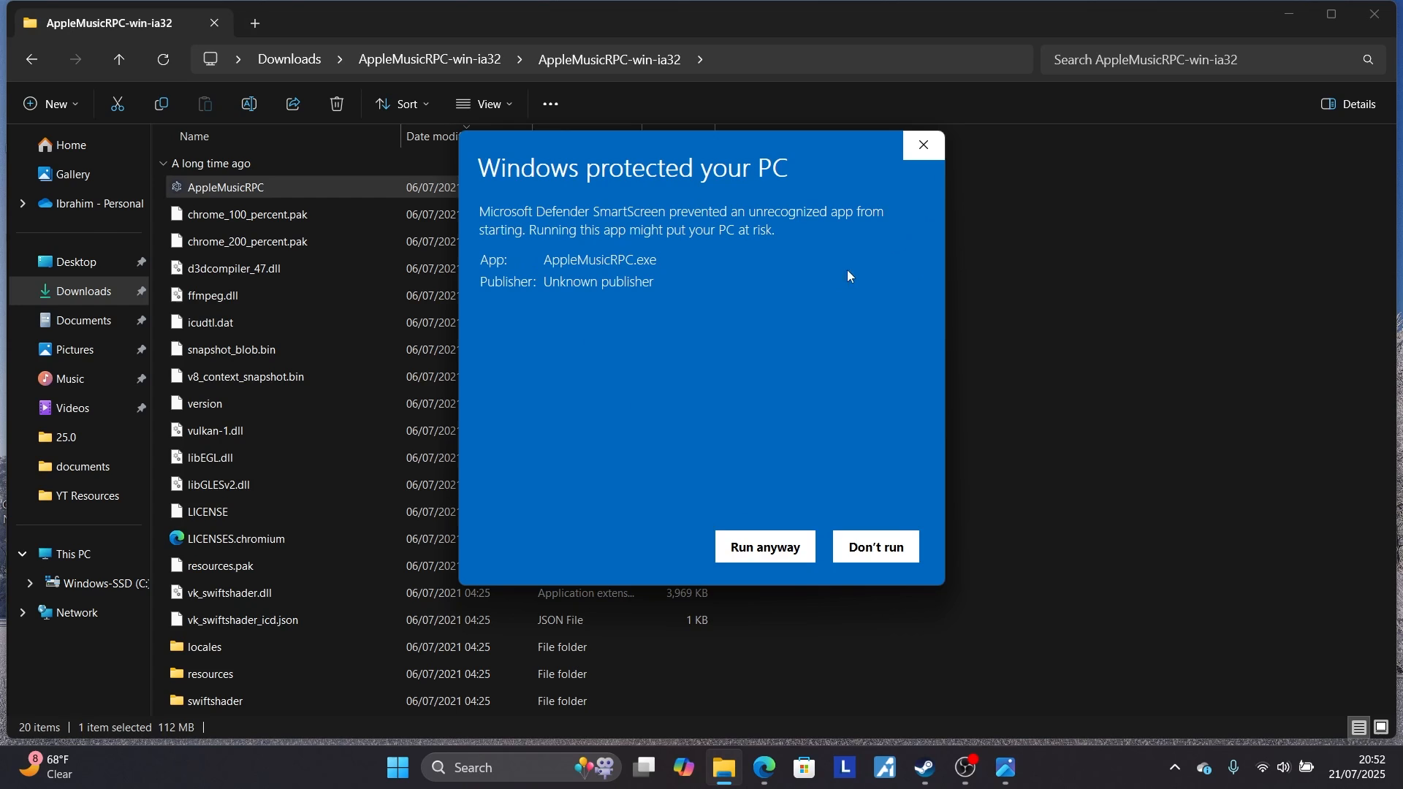
mouse_move(867, 441)
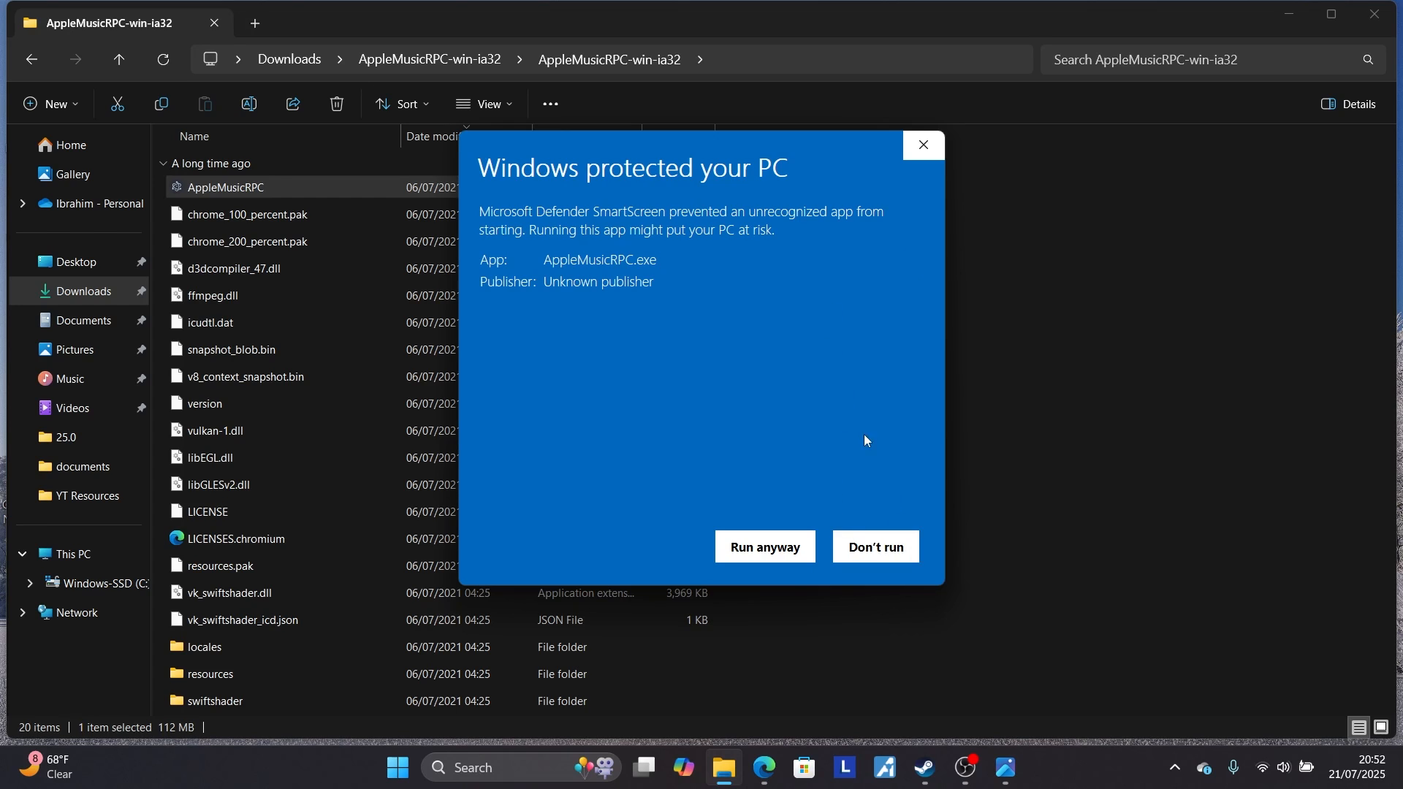
mouse_move(665, 418)
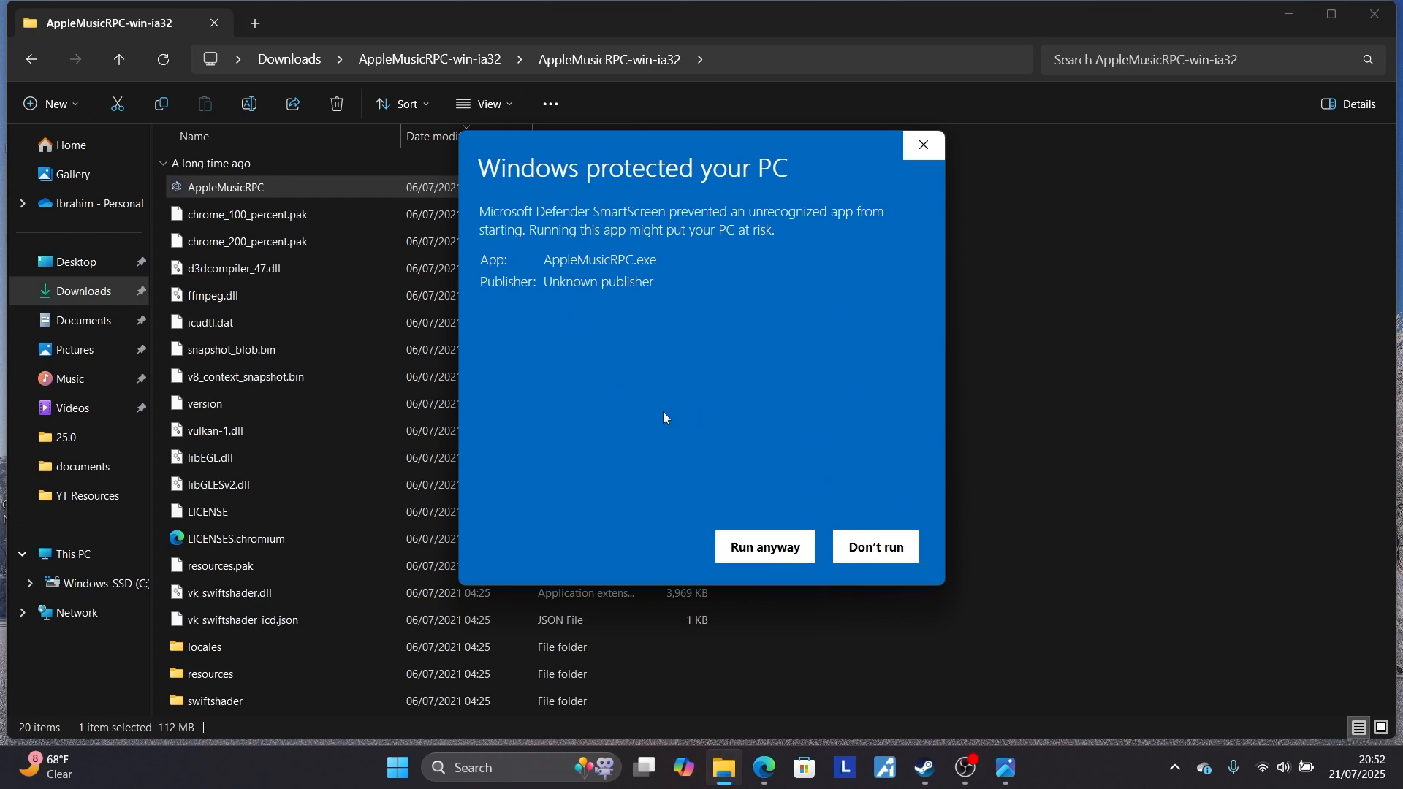
mouse_move(932, 173)
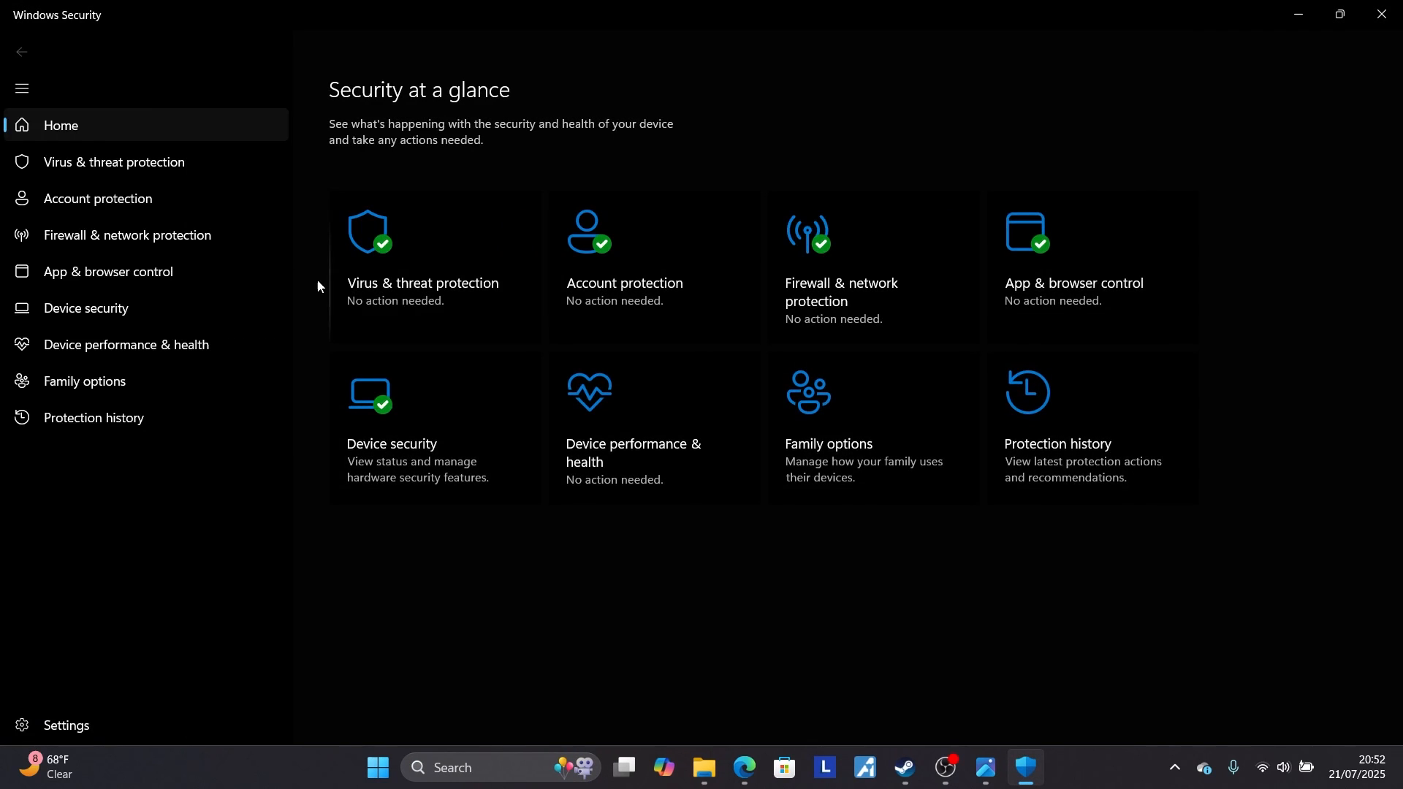
Go to Virus & threat protection and open its Manage settings page.
left_click(114, 162)
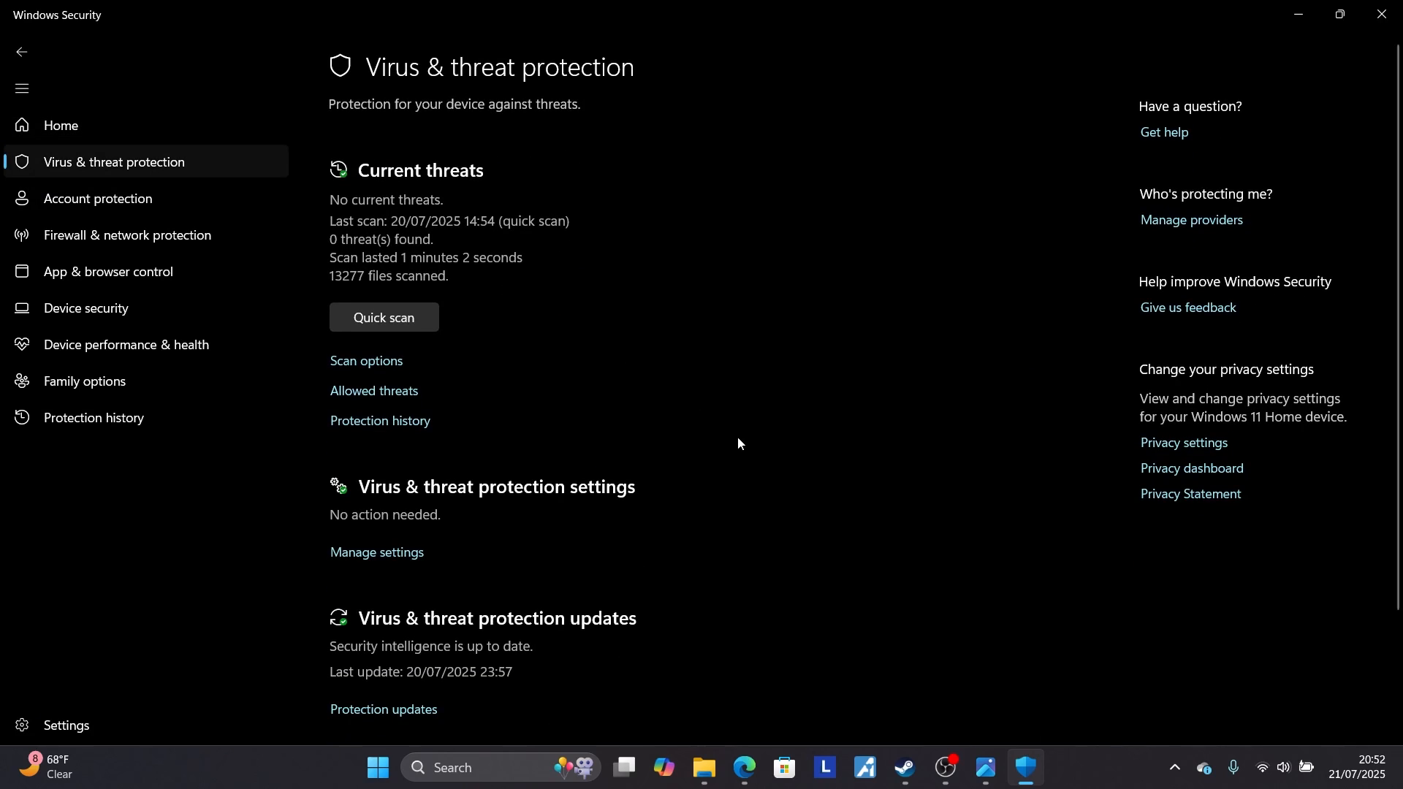
scroll("down", 3)
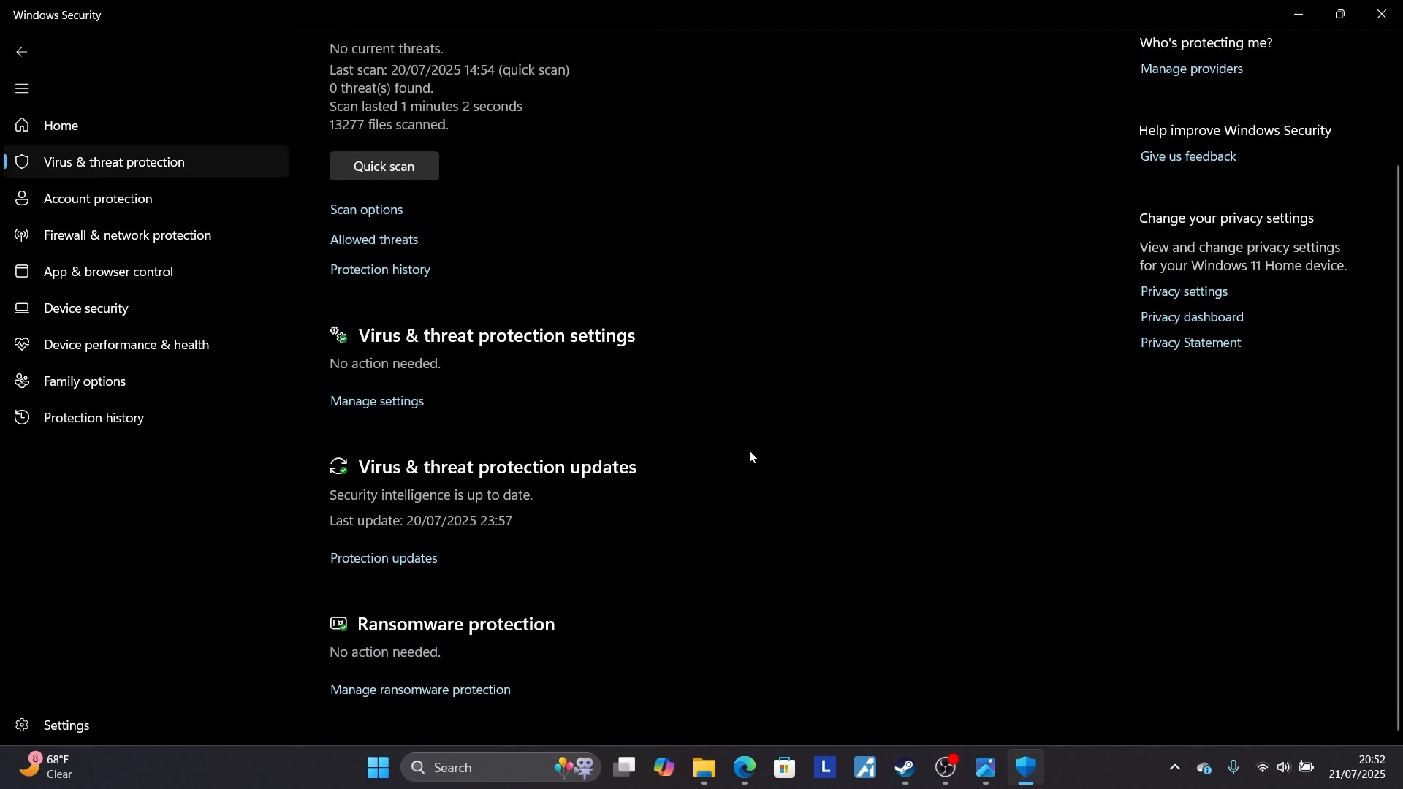
mouse_move(411, 347)
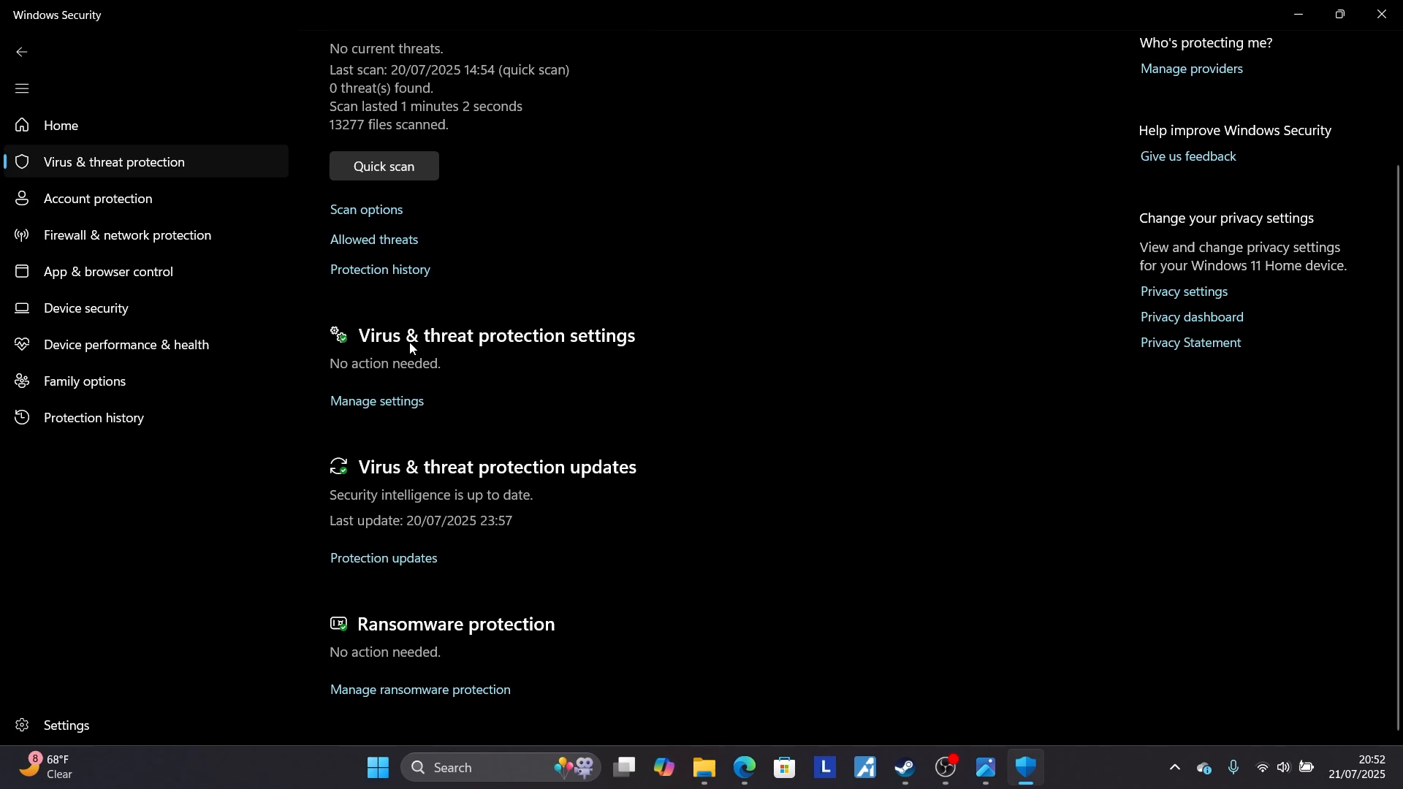
mouse_move(511, 401)
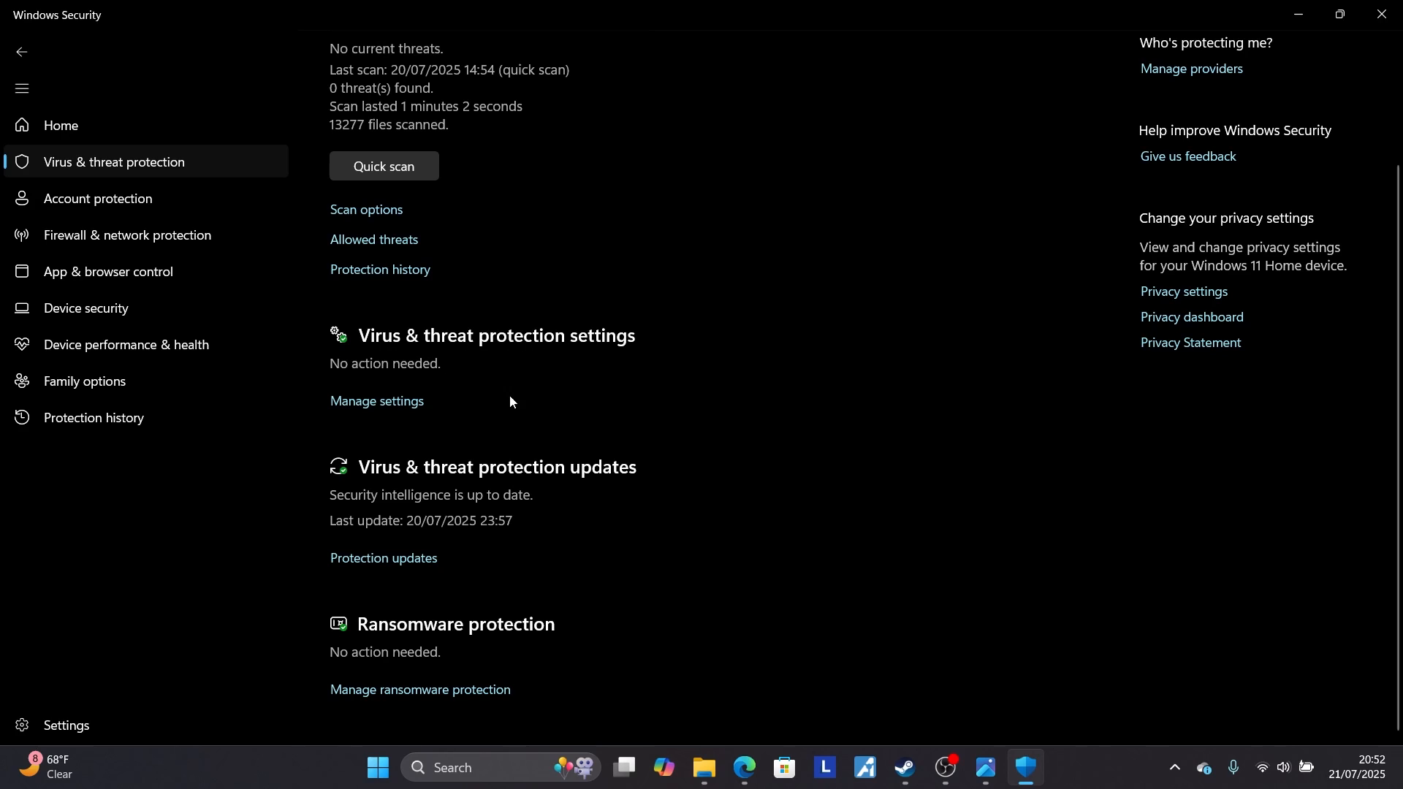
left_click(376, 401)
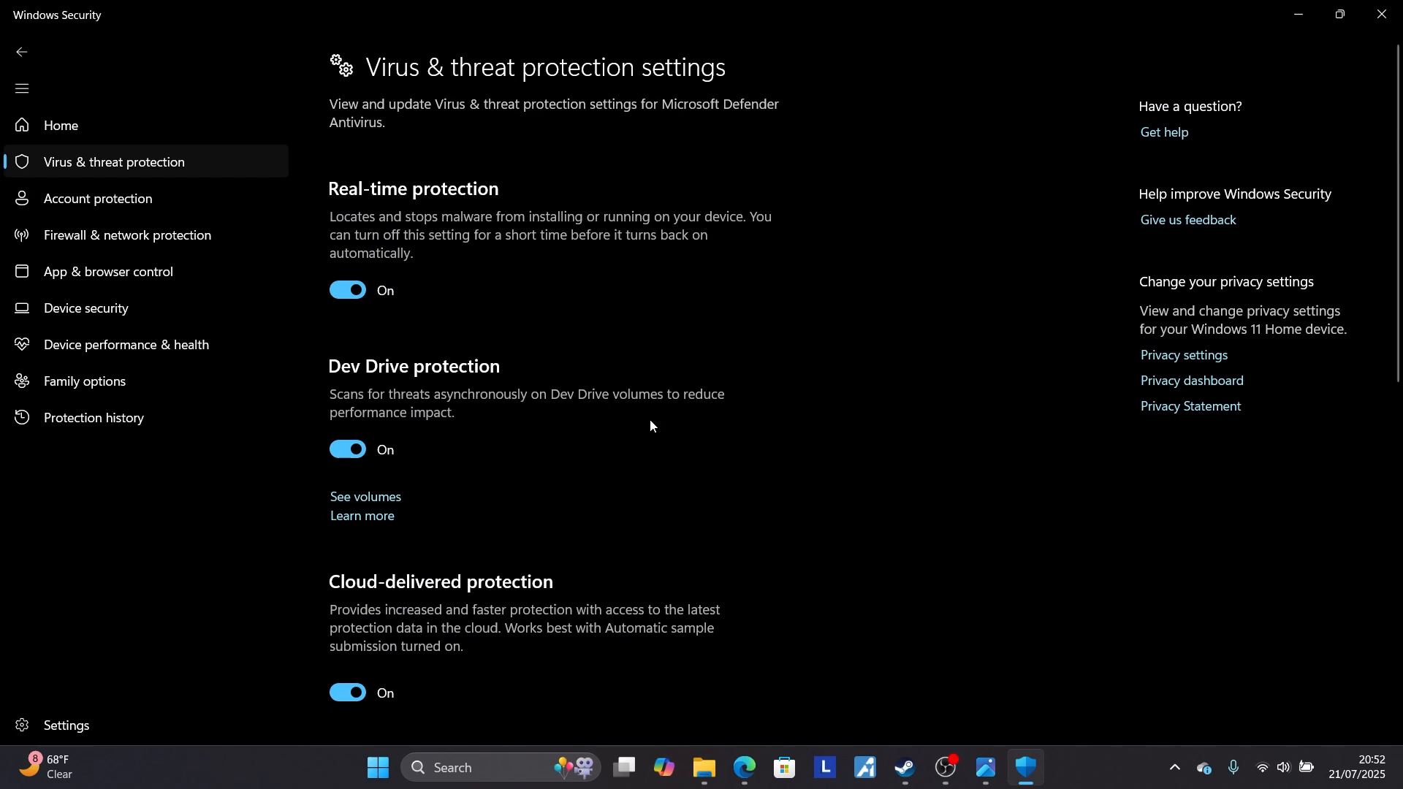
Scroll to Exclusions and start adding a Folder exclusion.
scroll("down", 3)
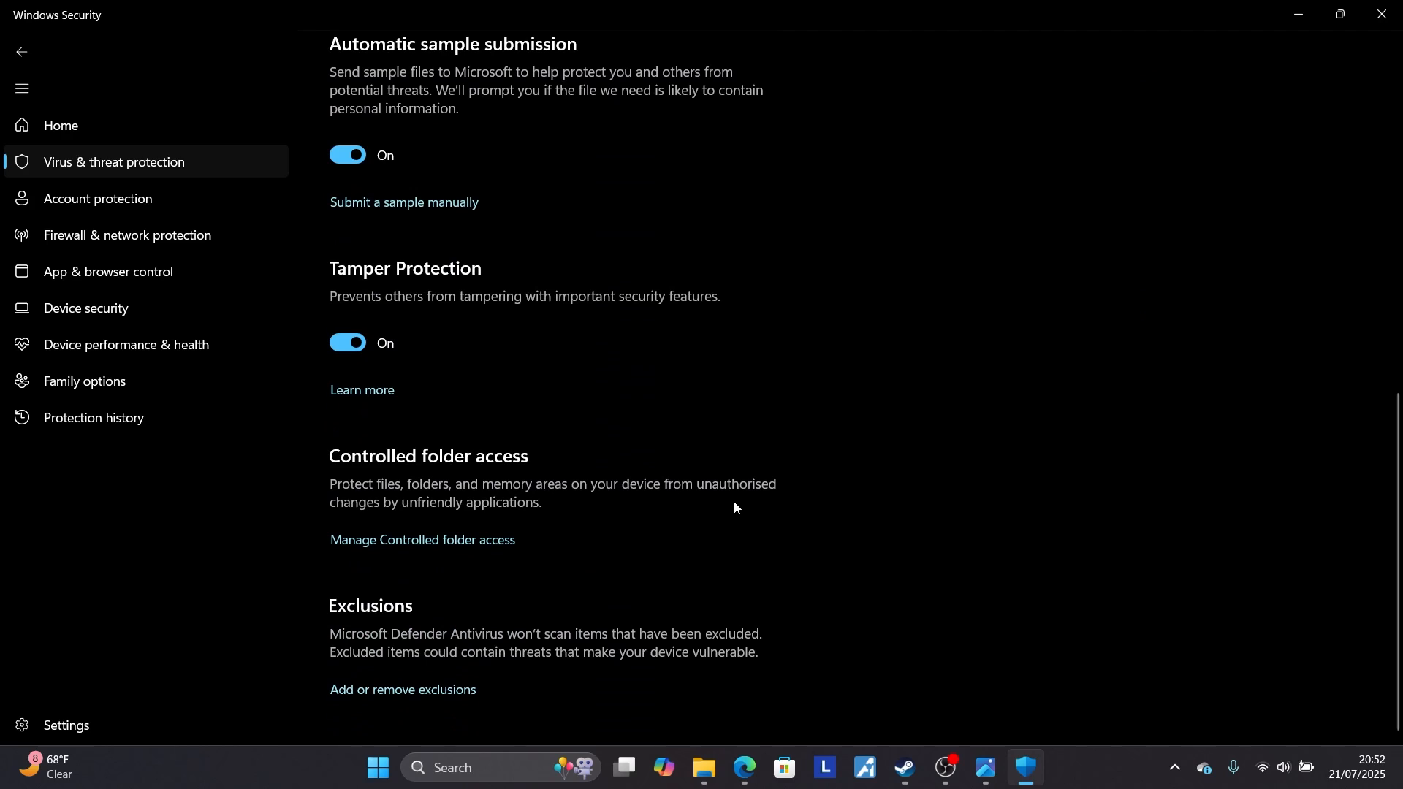
mouse_move(374, 682)
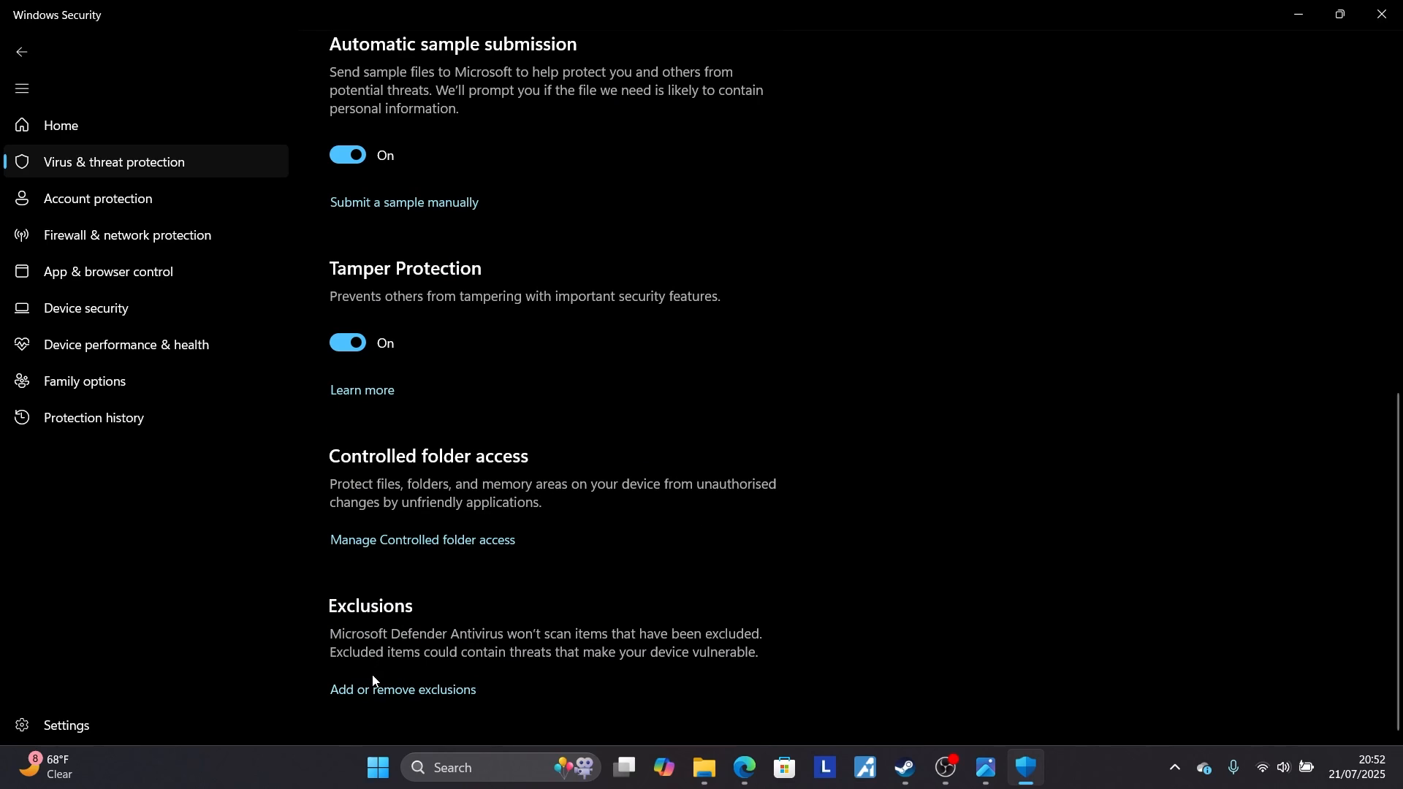
mouse_move(434, 671)
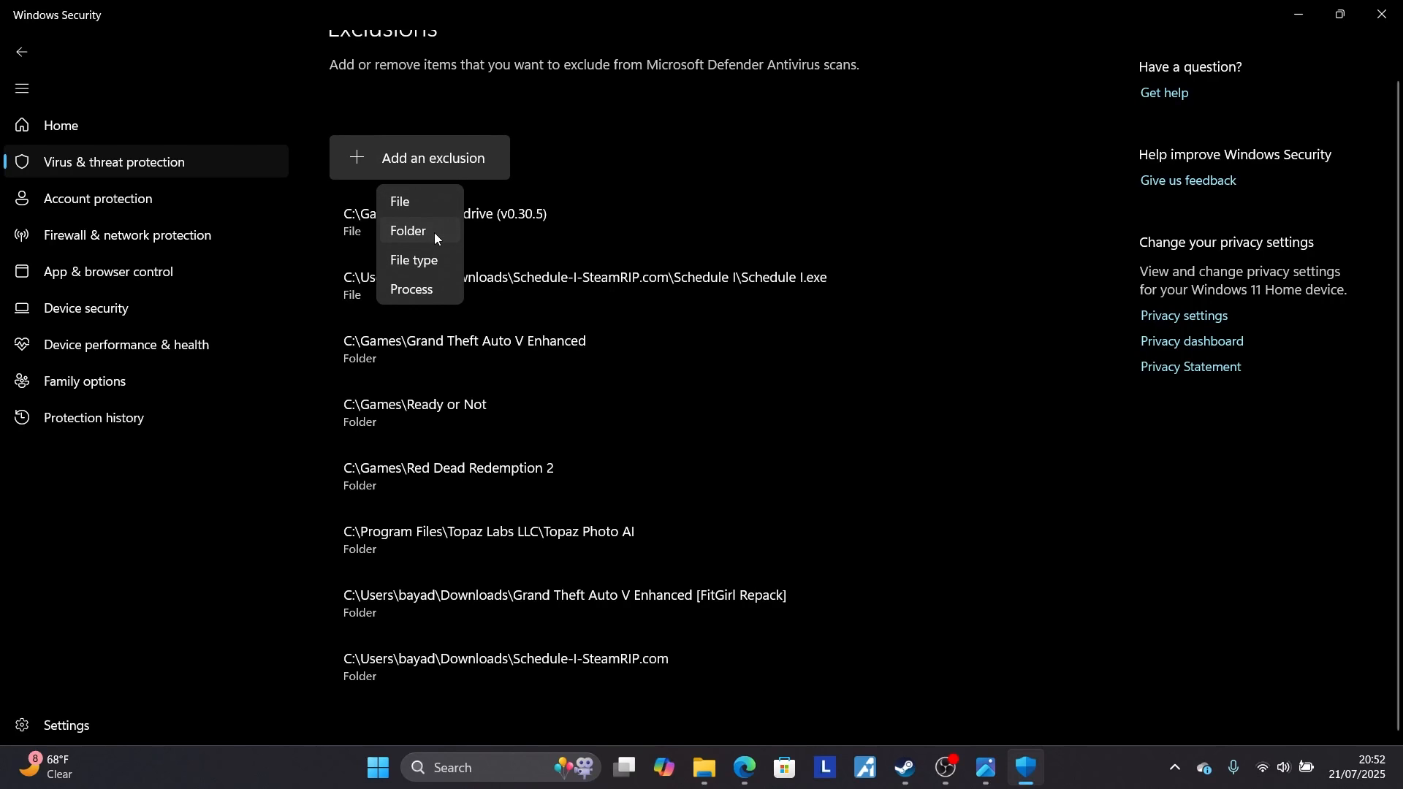
left_click(408, 230)
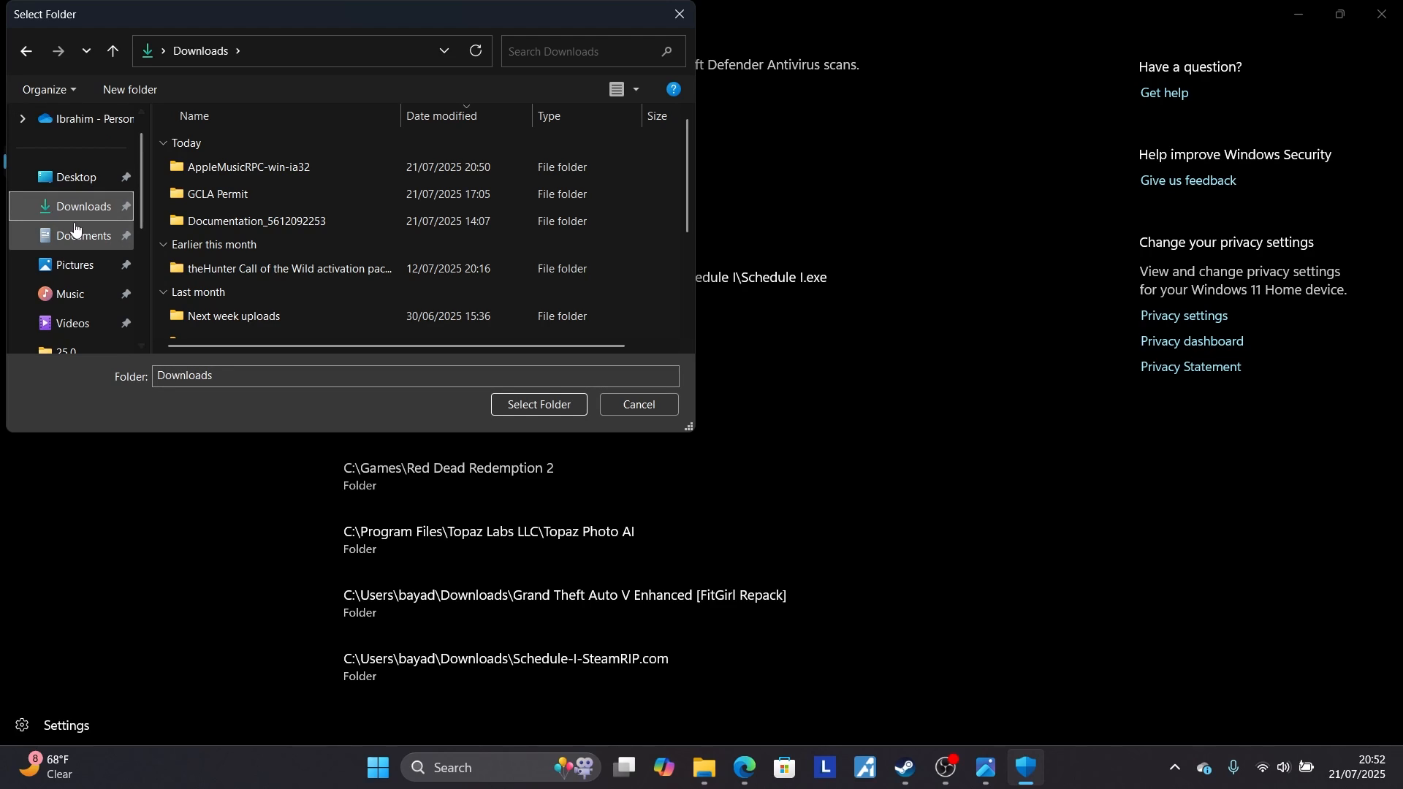
mouse_move(264, 170)
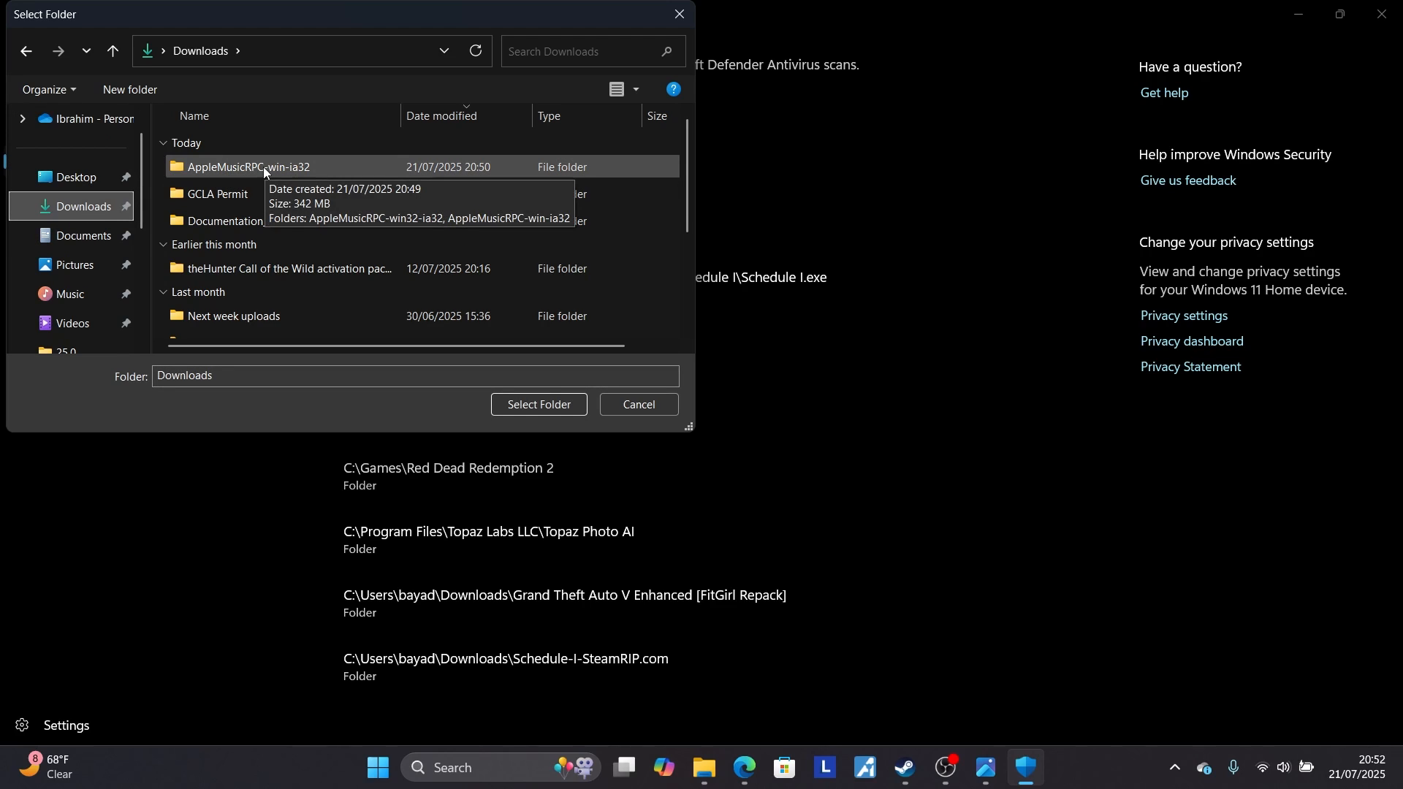
Select the AppleMusicRPC-win-ia32 folder in Downloads as the exclusion.
left_click(243, 166)
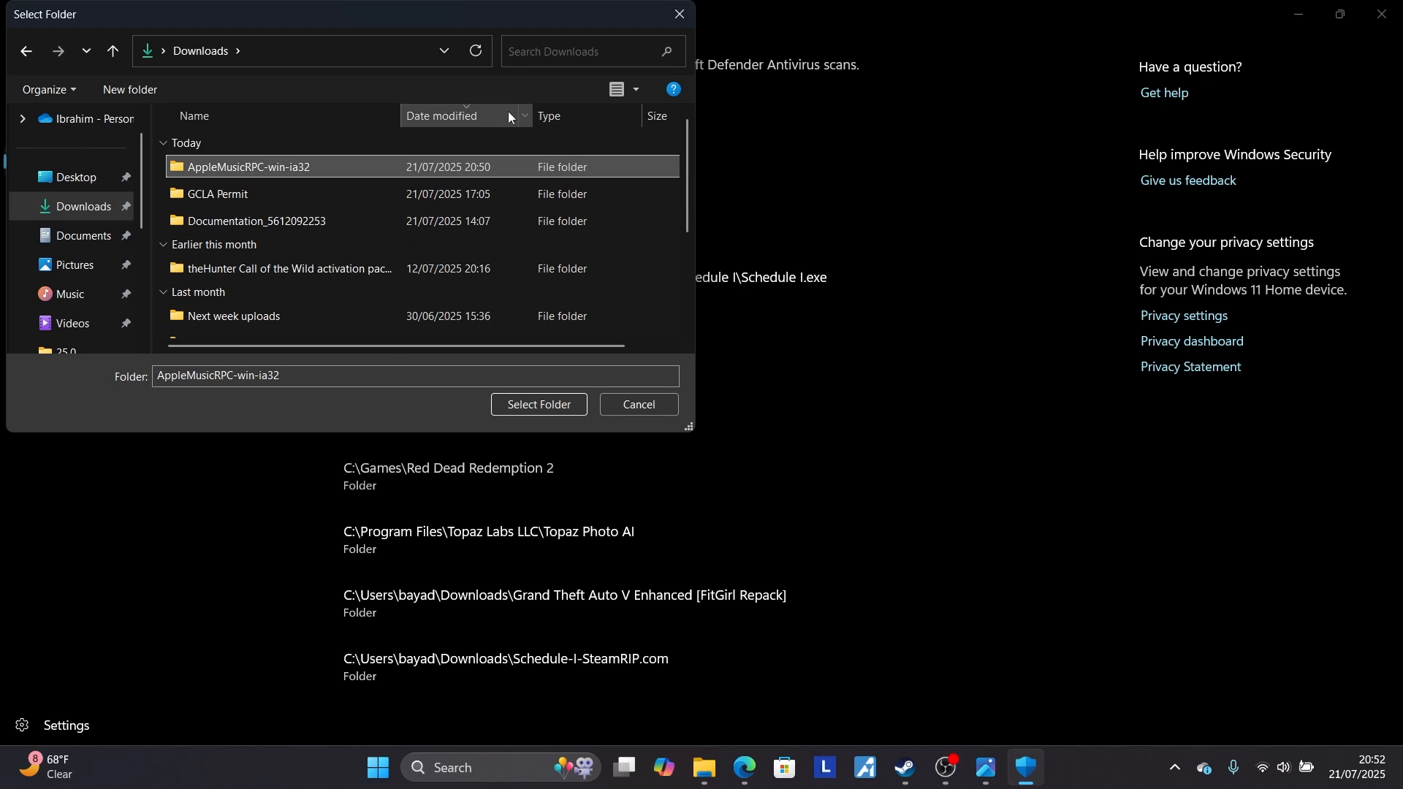
left_click(539, 404)
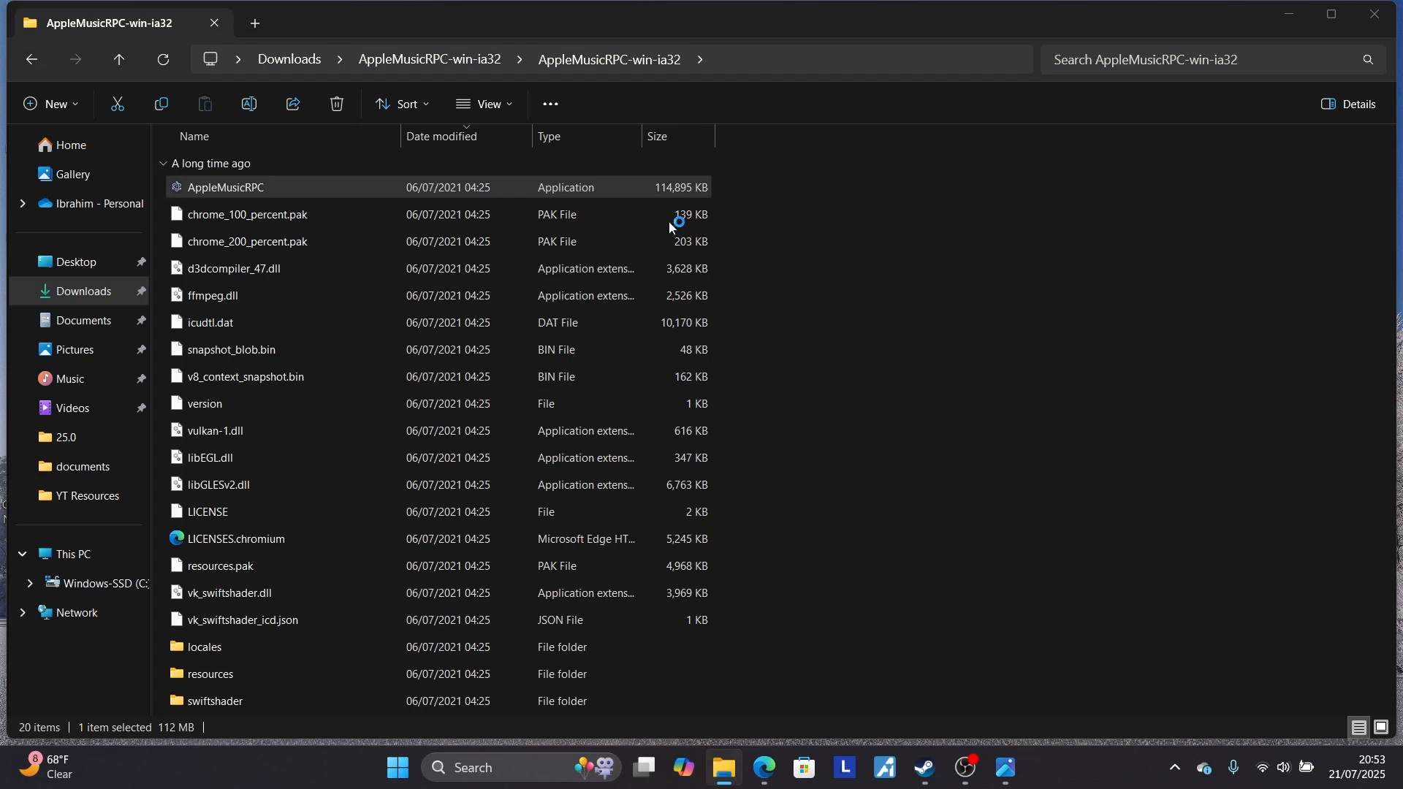
Launch AppleMusicRPC again from File Explorer to bring up the SmartScreen warning.
double_click(224, 187)
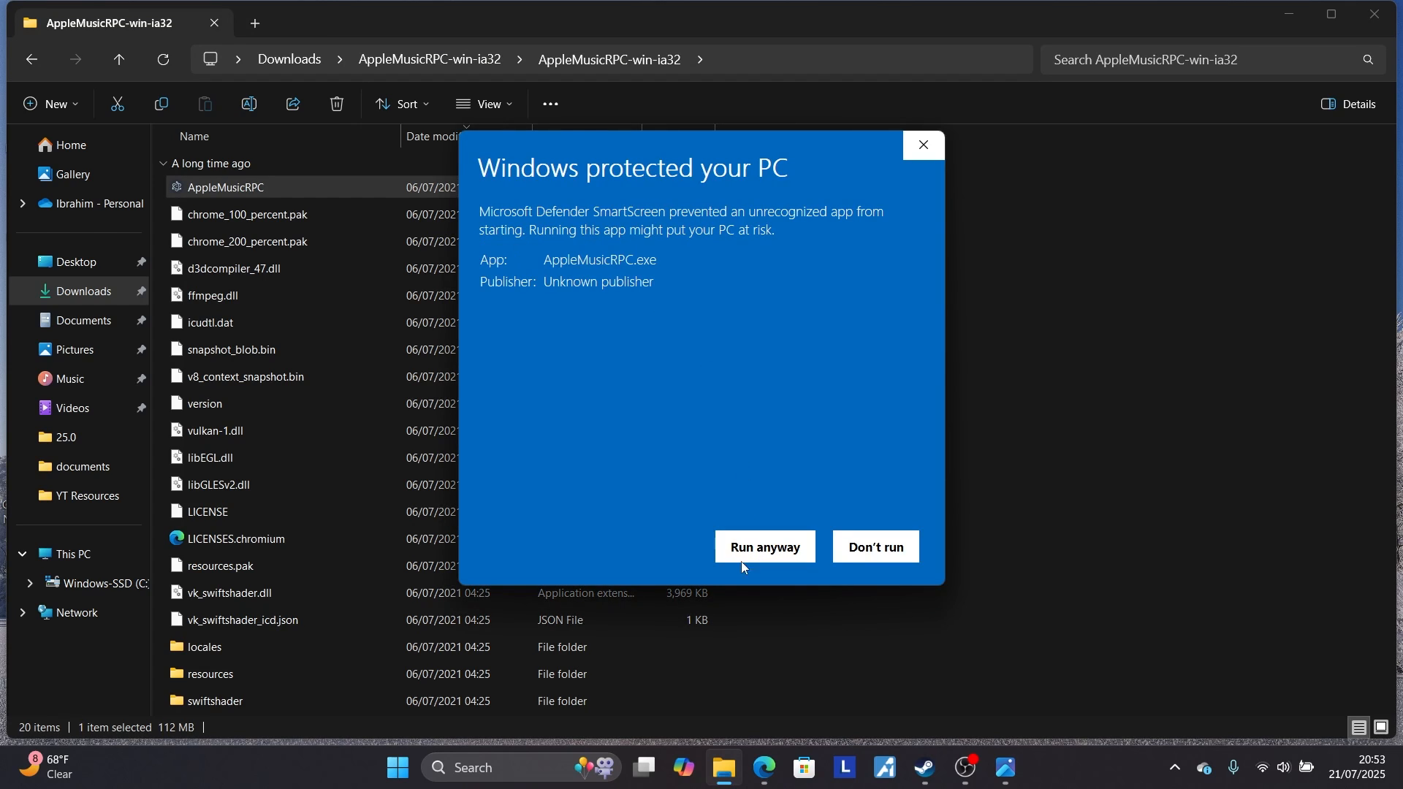
mouse_move(665, 393)
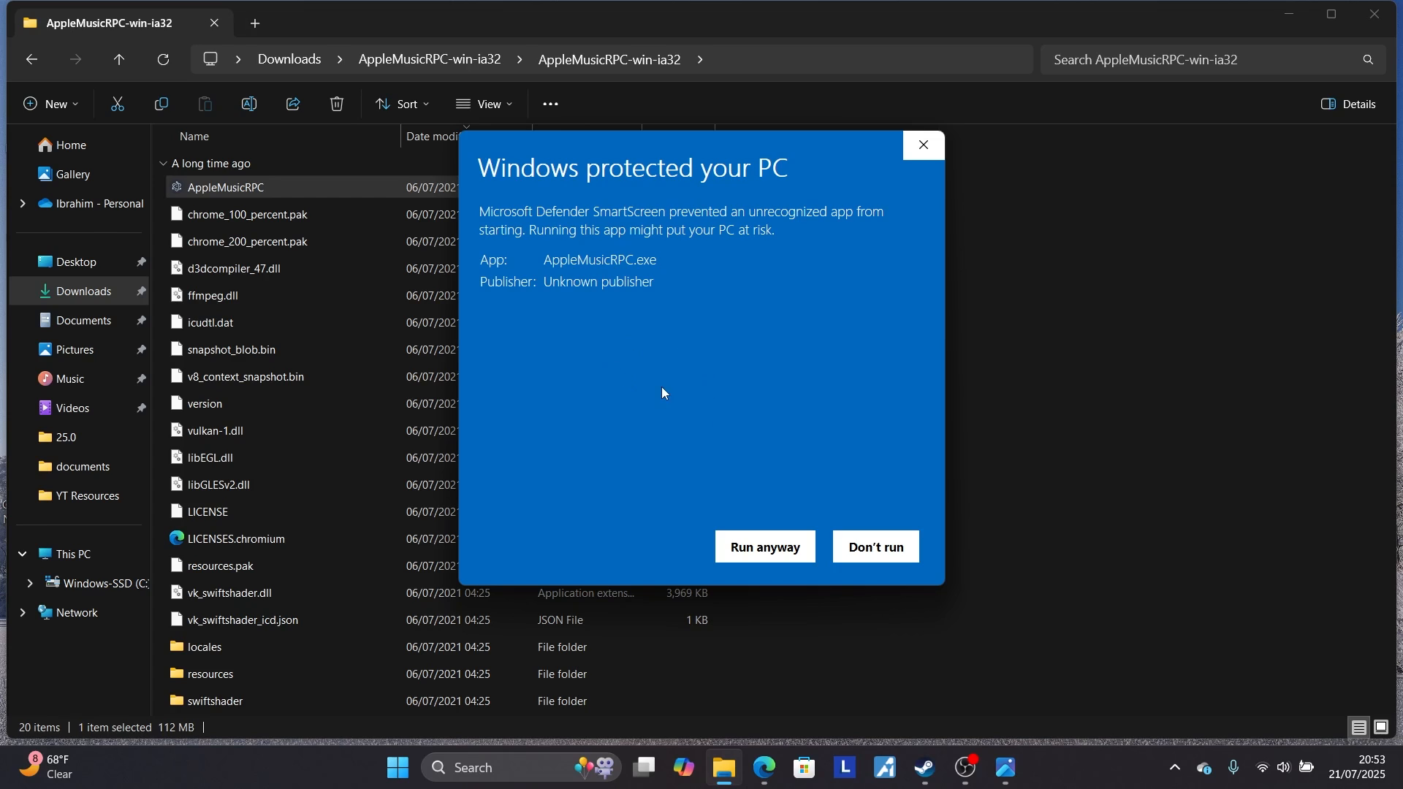
mouse_move(826, 430)
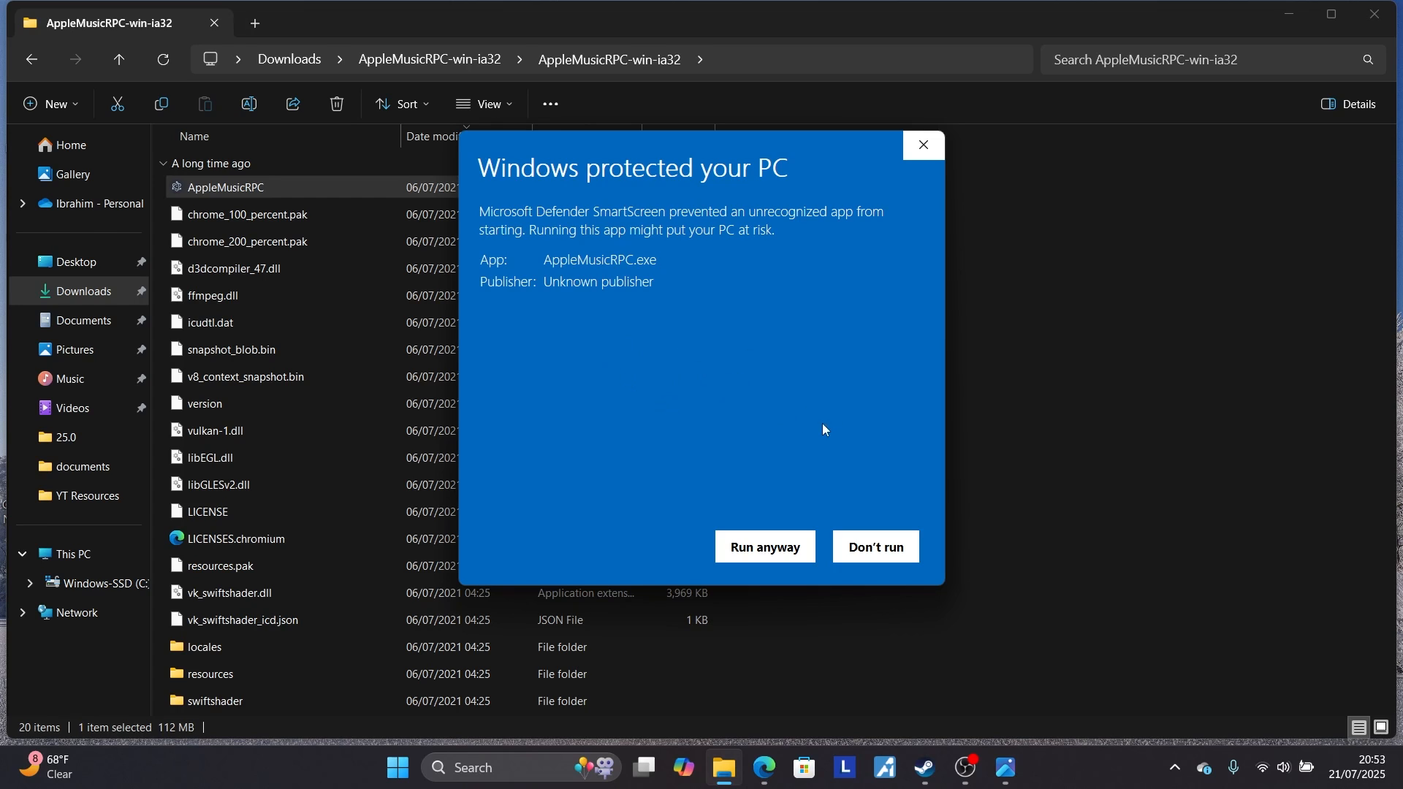